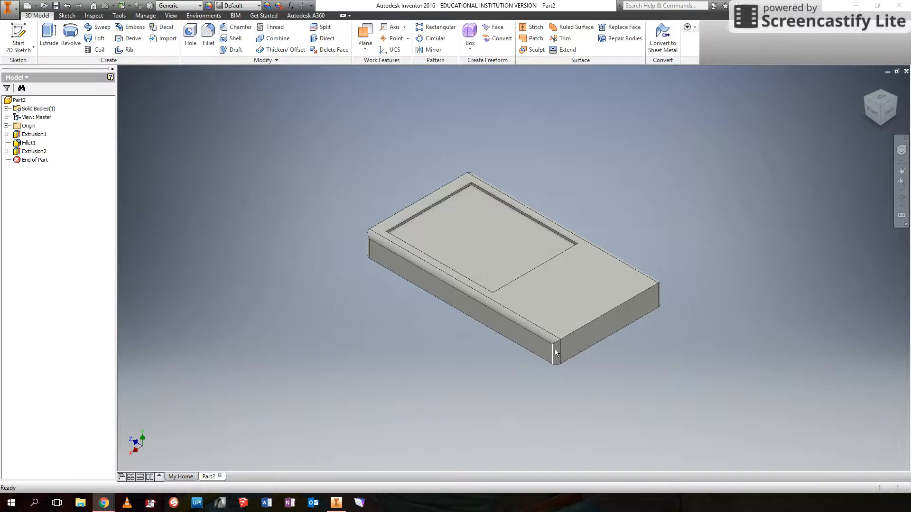
pyautogui.moveTo(233, 277)
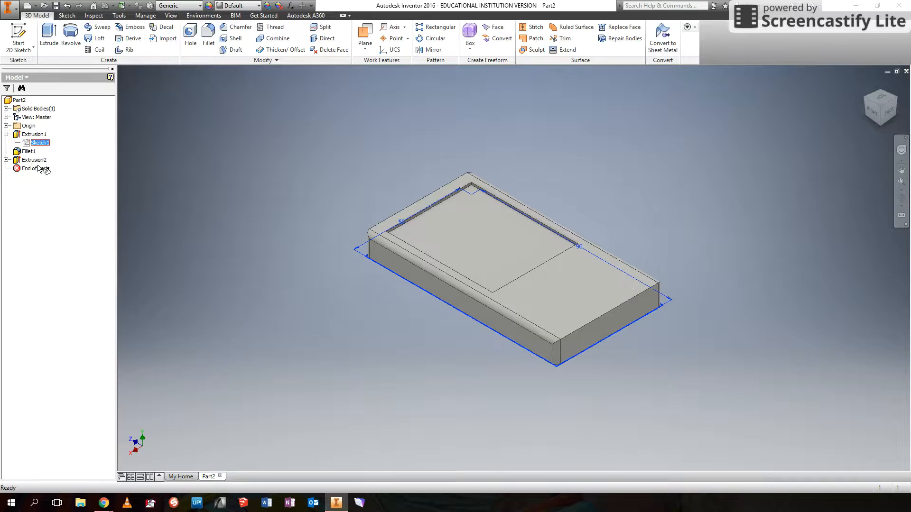
# Edit Sketch1 and change the body's 90 mm length dimension to 100 mm
pyautogui.doubleClick(40, 142)
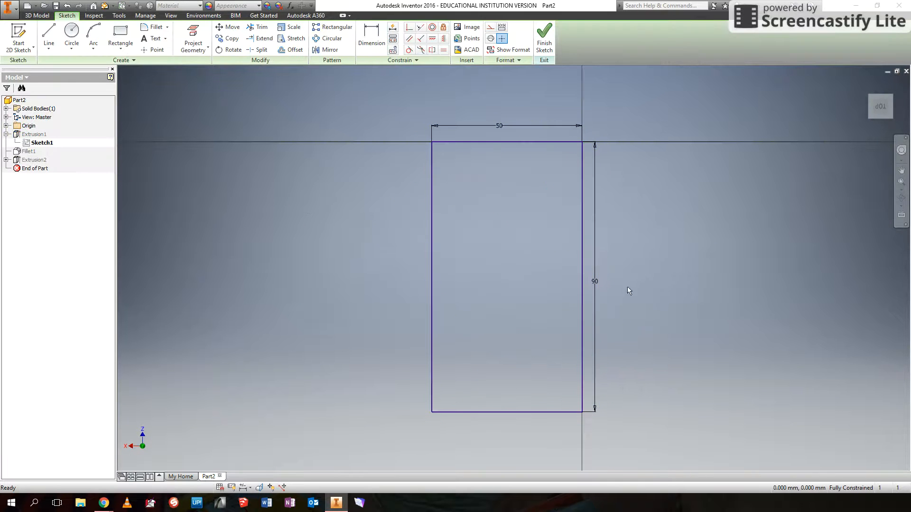
pyautogui.doubleClick(595, 281)
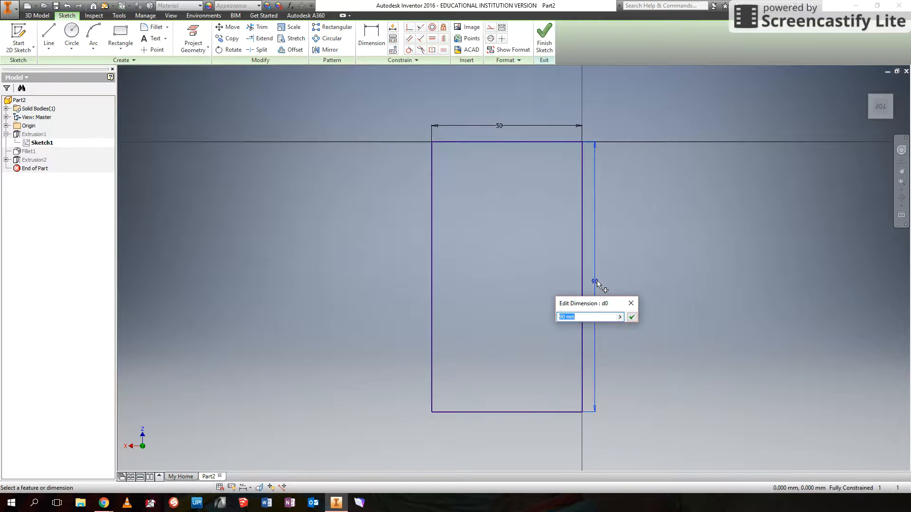
pyautogui.write('100')
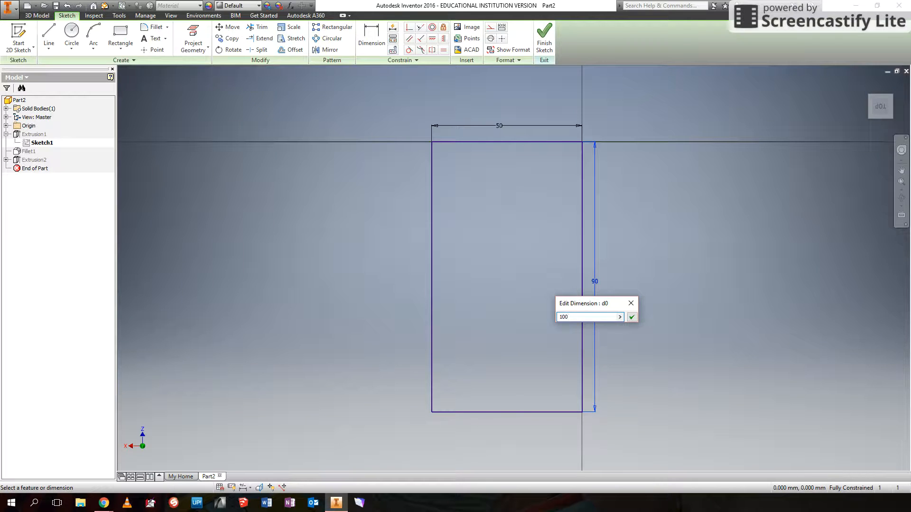
pyautogui.click(632, 317)
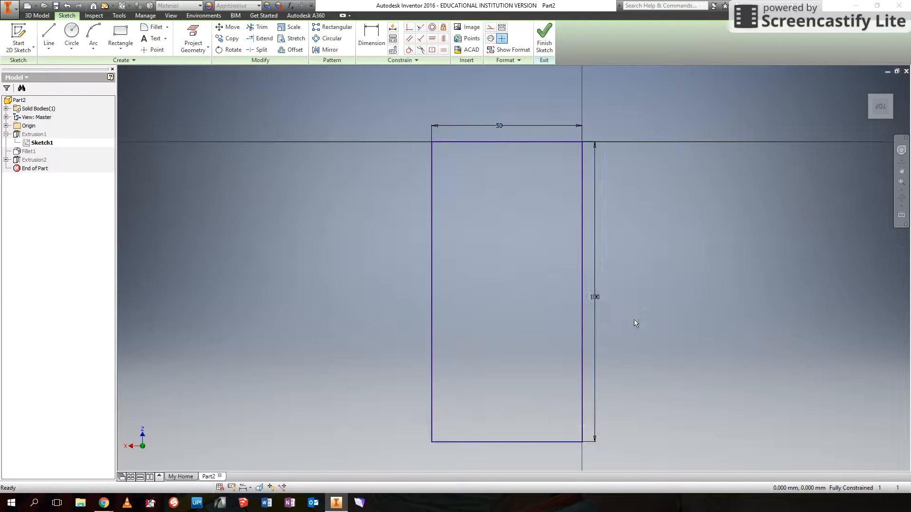
pyautogui.click(544, 36)
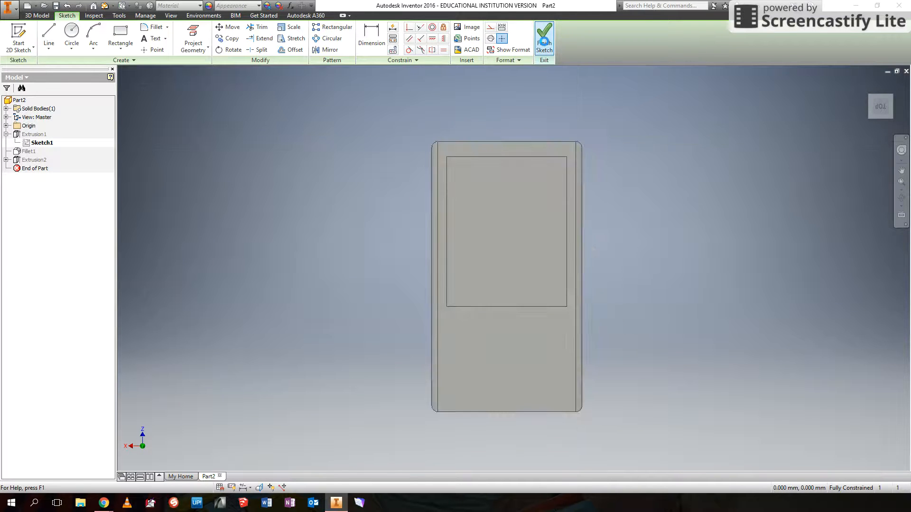
# Exit the sketch and view the lengthened 100 mm phone body in 3D
pyautogui.click(543, 37)
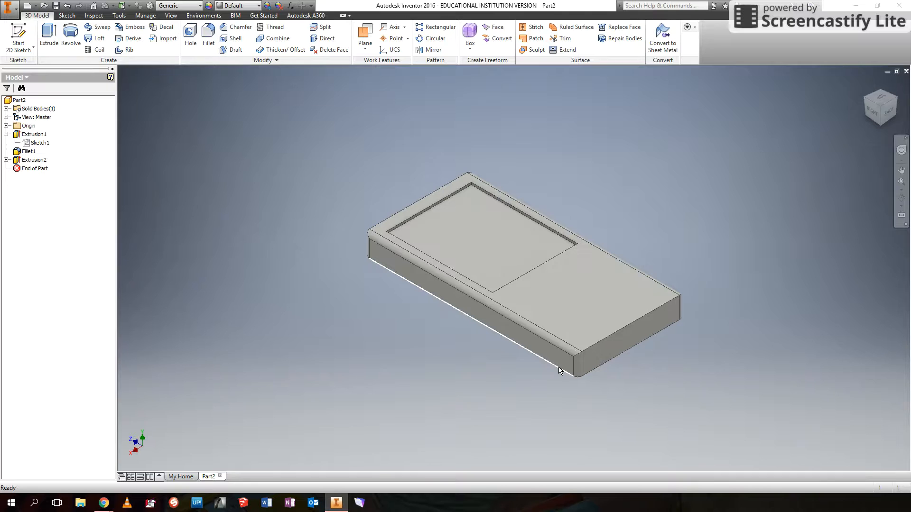
pyautogui.click(561, 371)
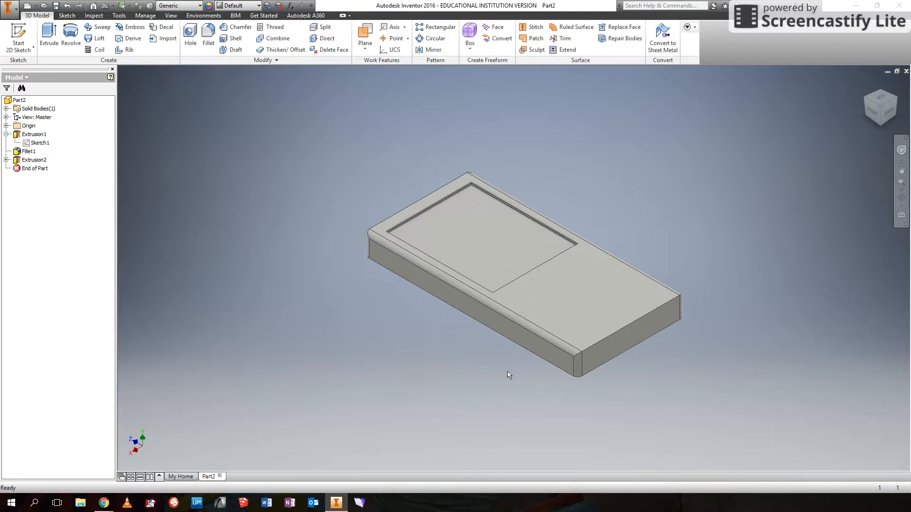
pyautogui.moveTo(433, 334)
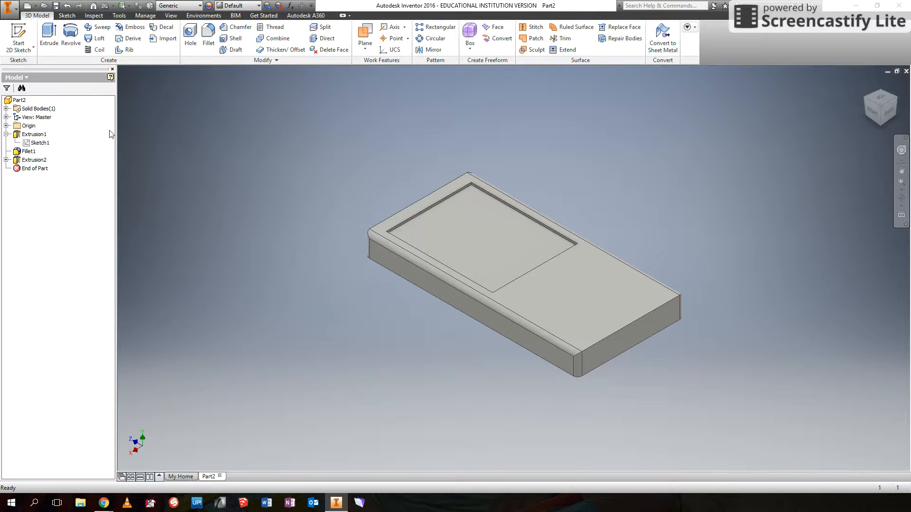
pyautogui.moveTo(48, 72)
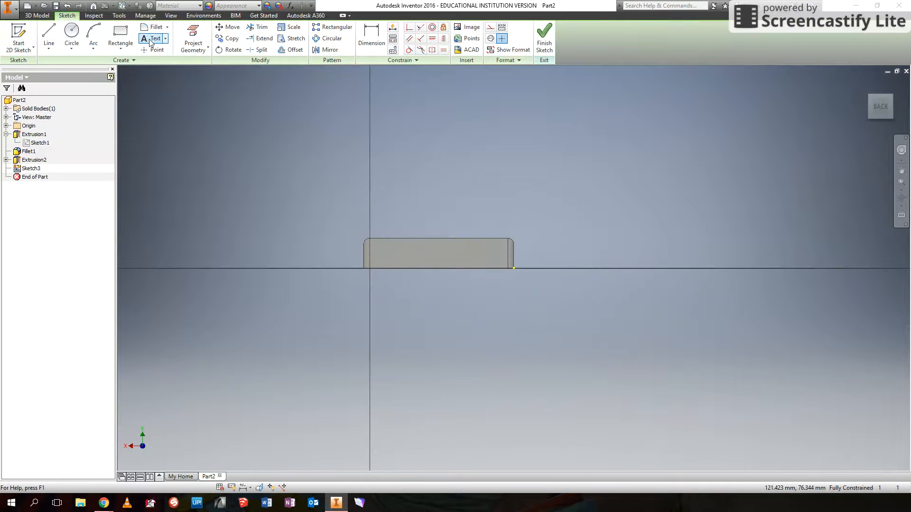
# Activate the Text tool in the new Sketch3 on the end face
pyautogui.click(155, 38)
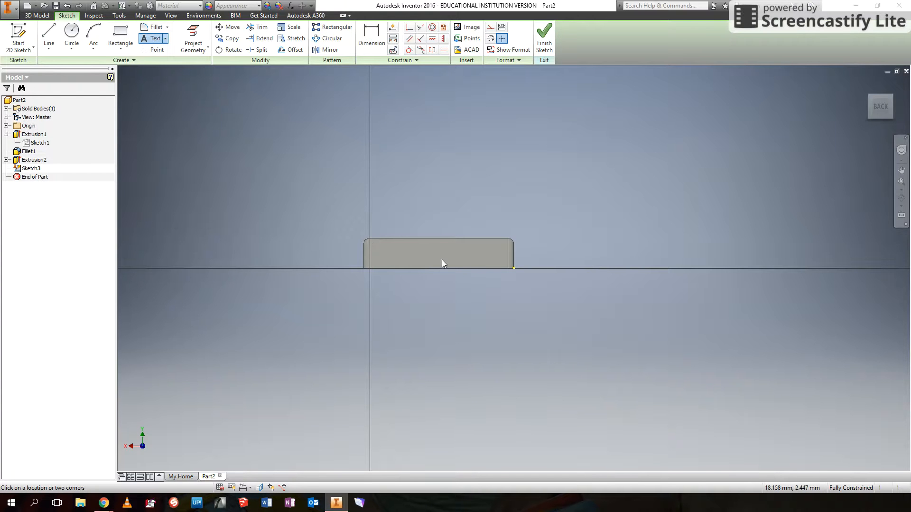
# Place the text 'NOKIA BRICK!' on the end face, then reopen and dismiss its editor unchanged
pyautogui.click(441, 263)
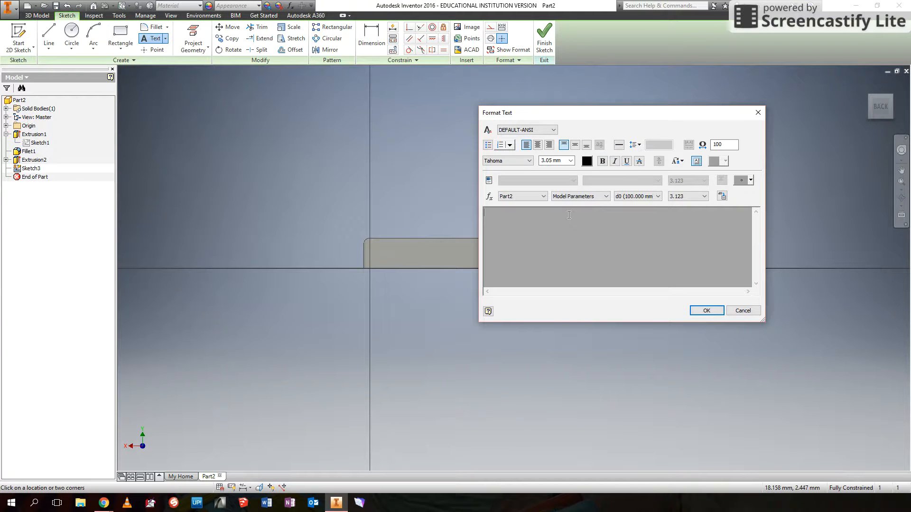
pyautogui.write('NOKIA')
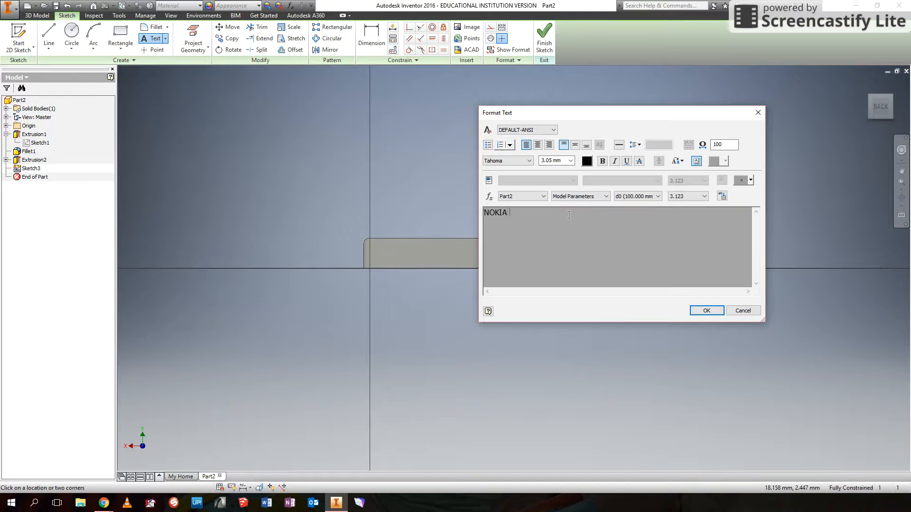
pyautogui.write('BRICK!')
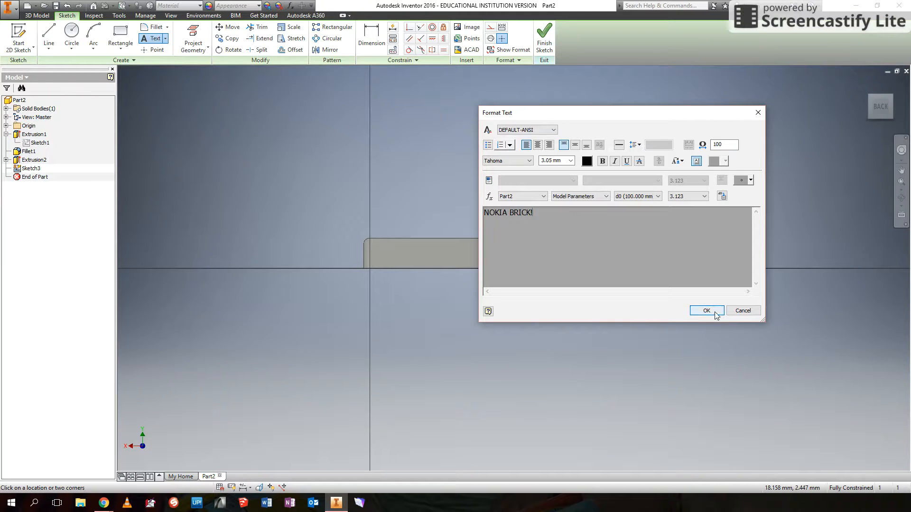
pyautogui.click(706, 310)
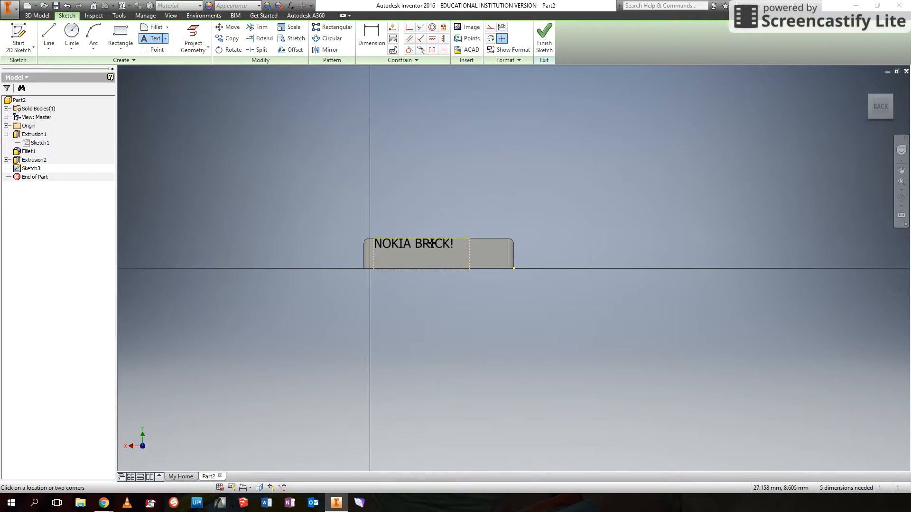
pyautogui.doubleClick(413, 244)
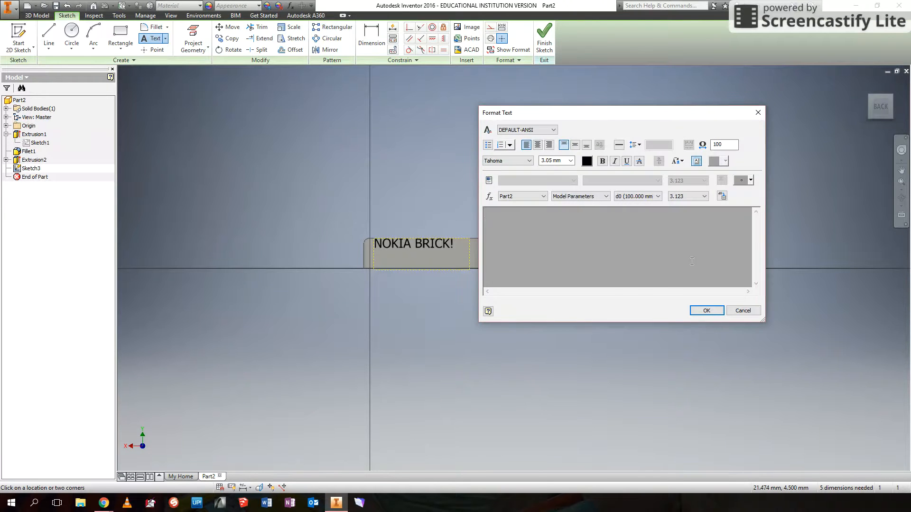
pyautogui.click(706, 310)
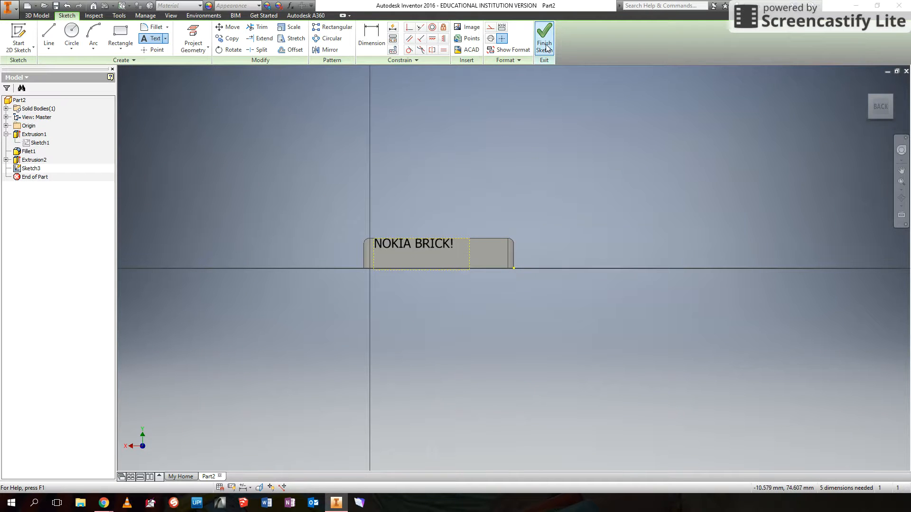
# Finish Sketch3 so NOKIA BRICK! shows on the end face in the 3D model
pyautogui.click(543, 36)
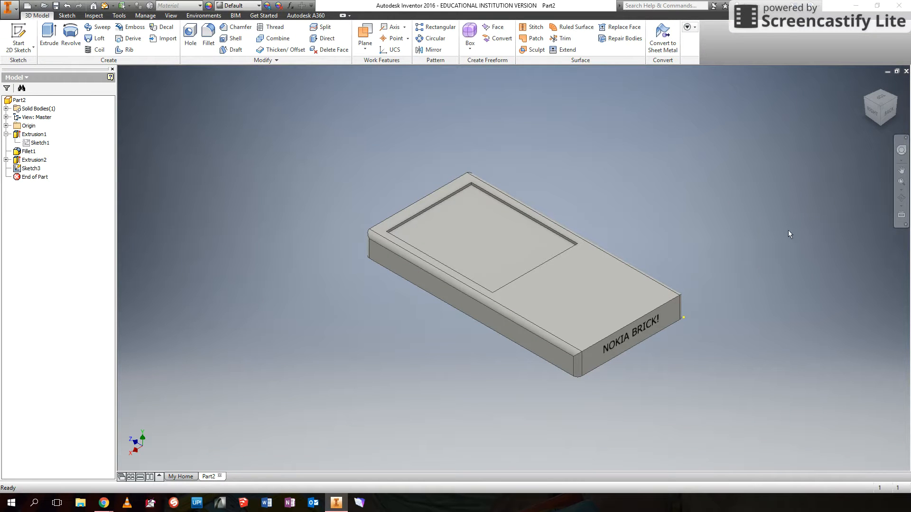
pyautogui.moveTo(597, 357)
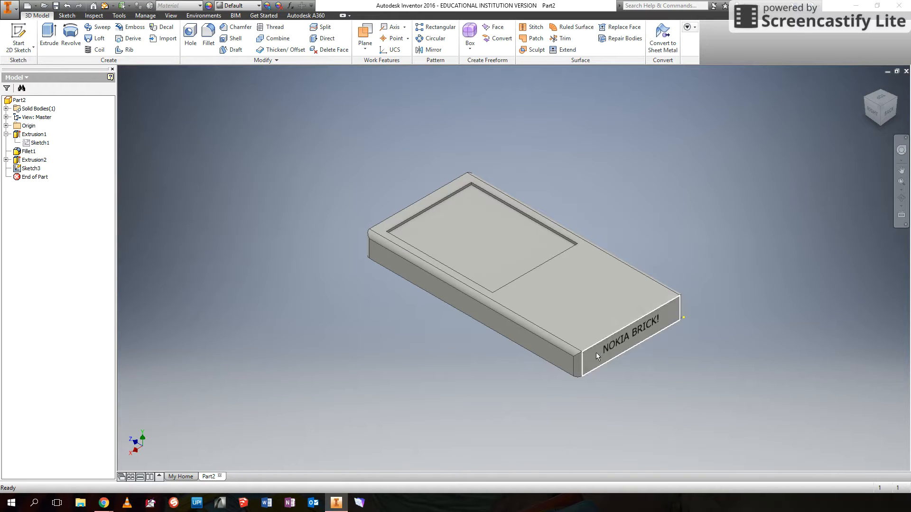
pyautogui.moveTo(672, 307)
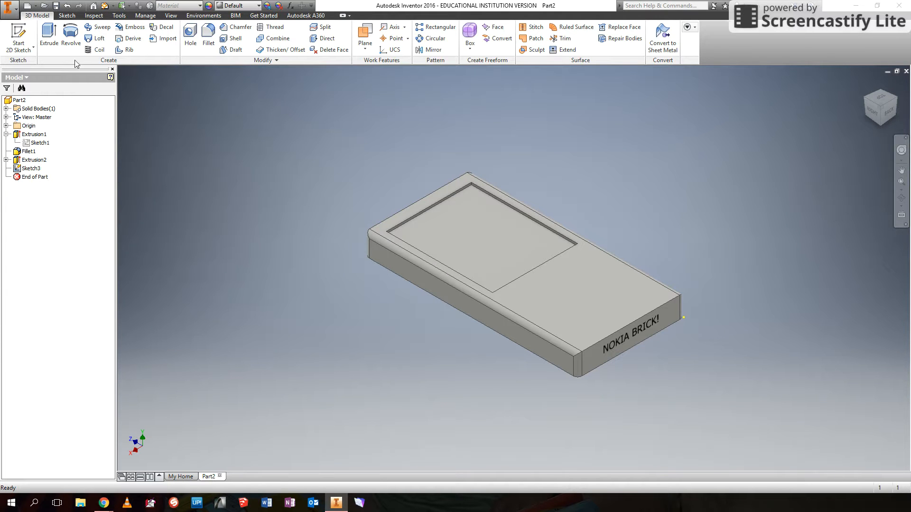
pyautogui.moveTo(49, 33)
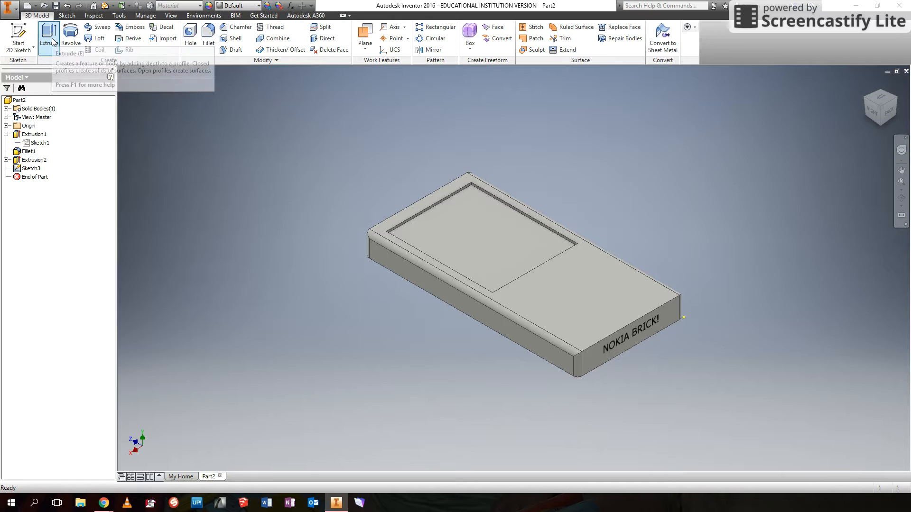
# Create Extrusion3 cutting the NOKIA BRICK! text profile into the end face
pyautogui.click(49, 34)
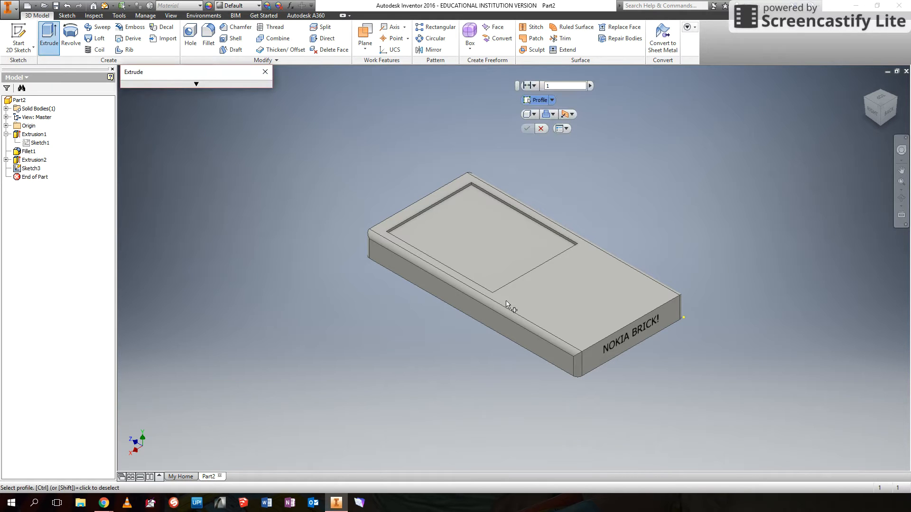
pyautogui.moveTo(607, 353)
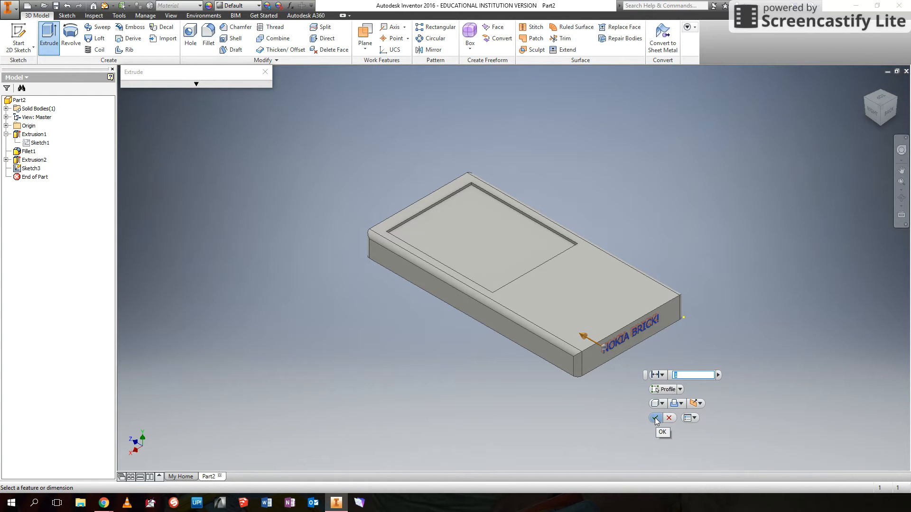
pyautogui.click(655, 417)
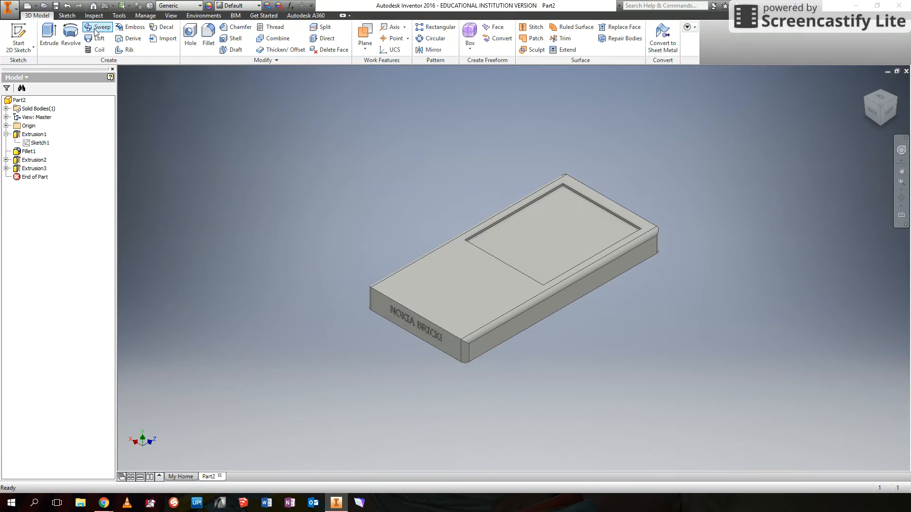
pyautogui.moveTo(95, 38)
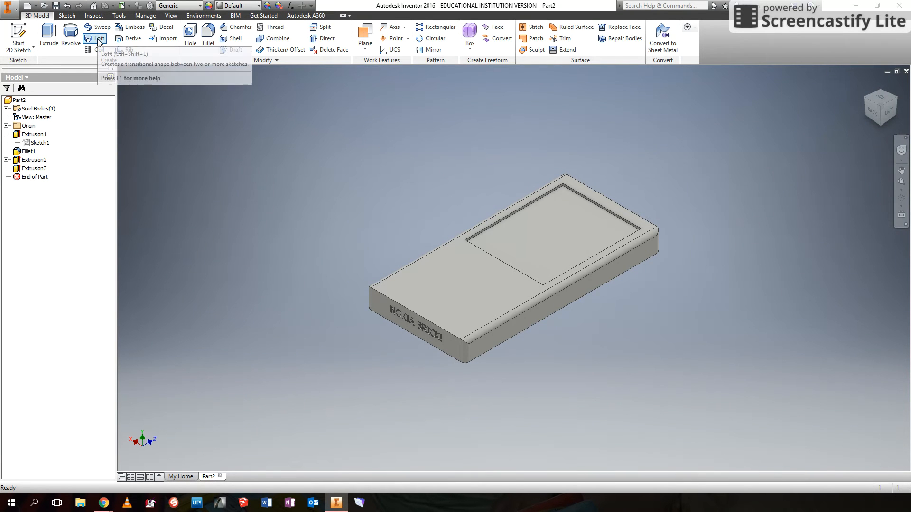